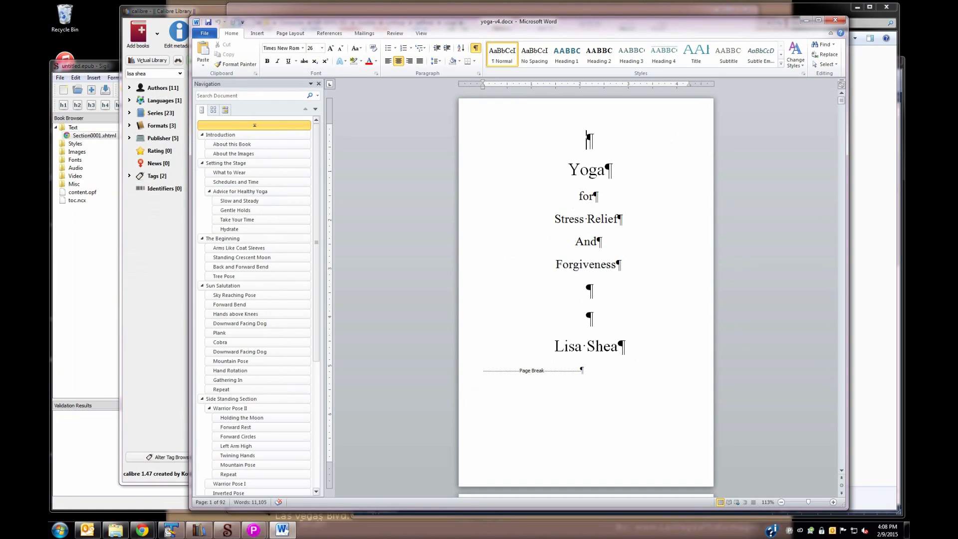
Step: Scroll through the yoga-v4 manuscript pages, then bring up Word's File Info page
{"action": "scroll", "scroll_direction": "down", "scroll_amount": 3}
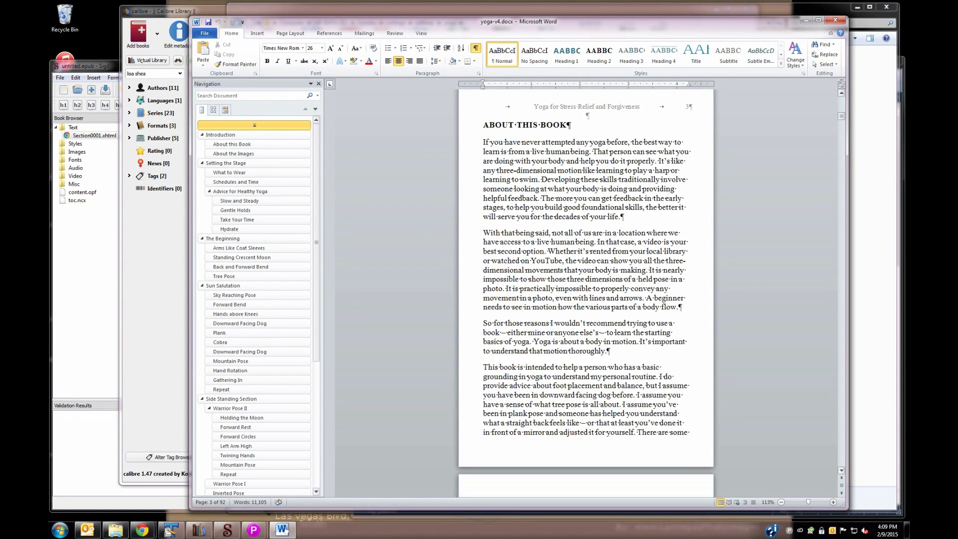
{"action": "scroll", "scroll_direction": "down", "scroll_amount": 3}
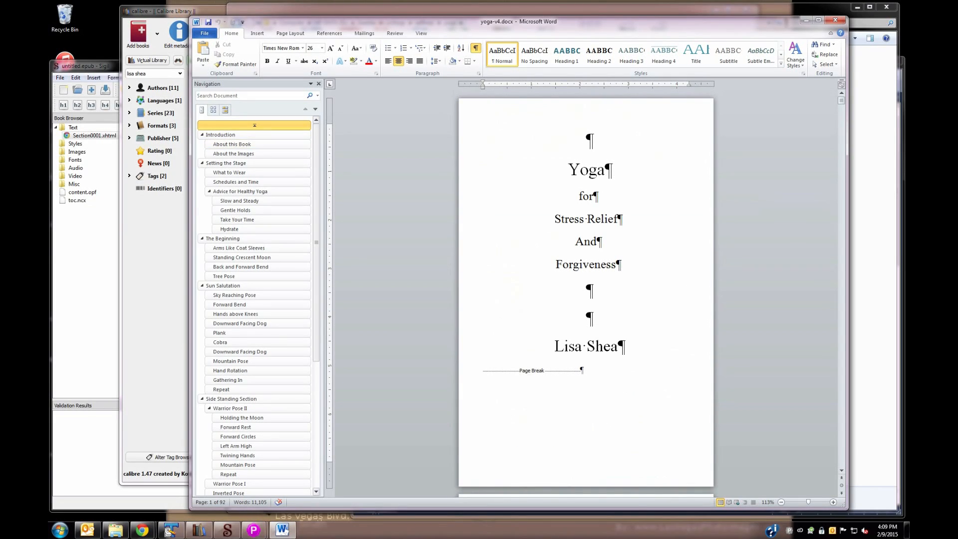
{"action": "left_click", "coordinate": [205, 33]}
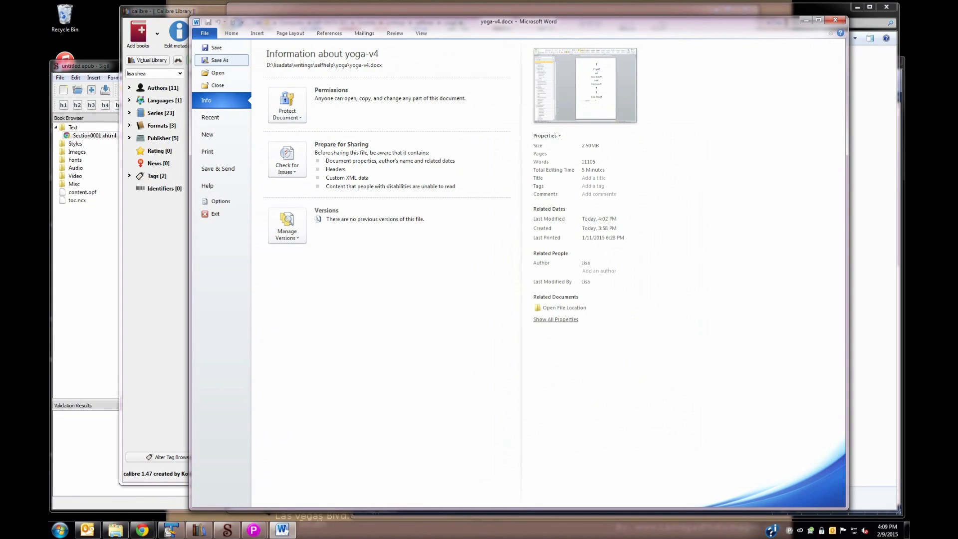
Step: Save the manuscript as Web Page, Filtered (yoga-v4.htm), replacing the existing file
{"action": "left_click", "coordinate": [220, 60]}
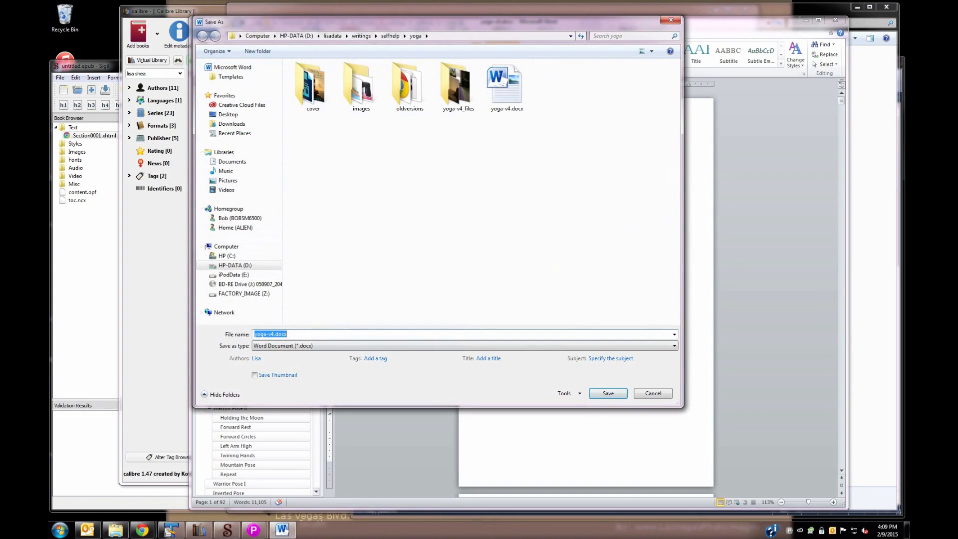
{"action": "left_click", "coordinate": [673, 346]}
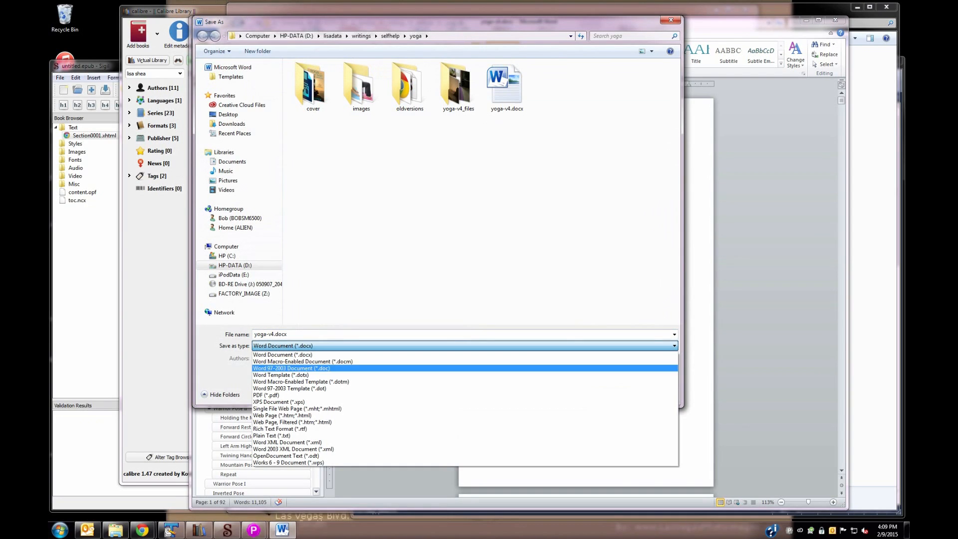
{"action": "mouse_move", "coordinate": [292, 422]}
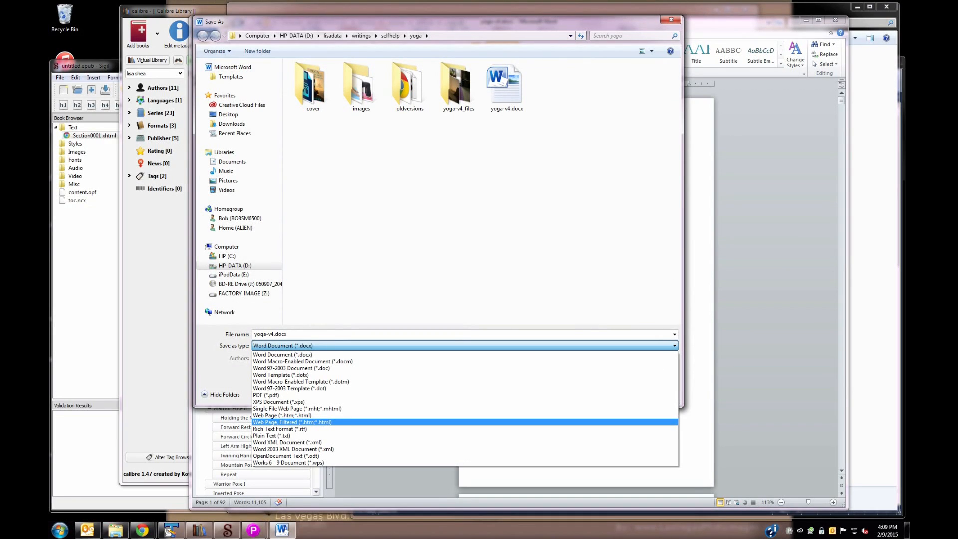
{"action": "left_click", "coordinate": [292, 422]}
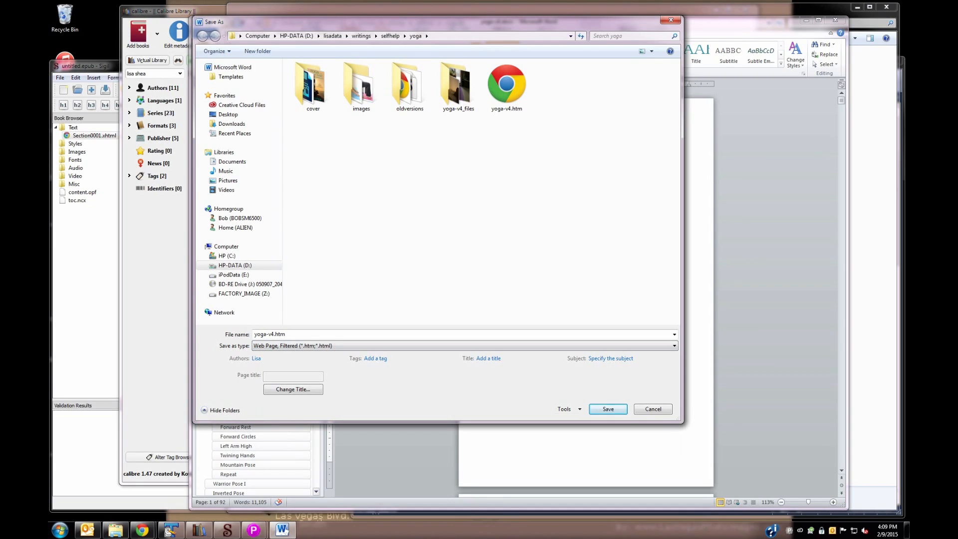
{"action": "left_click", "coordinate": [607, 409]}
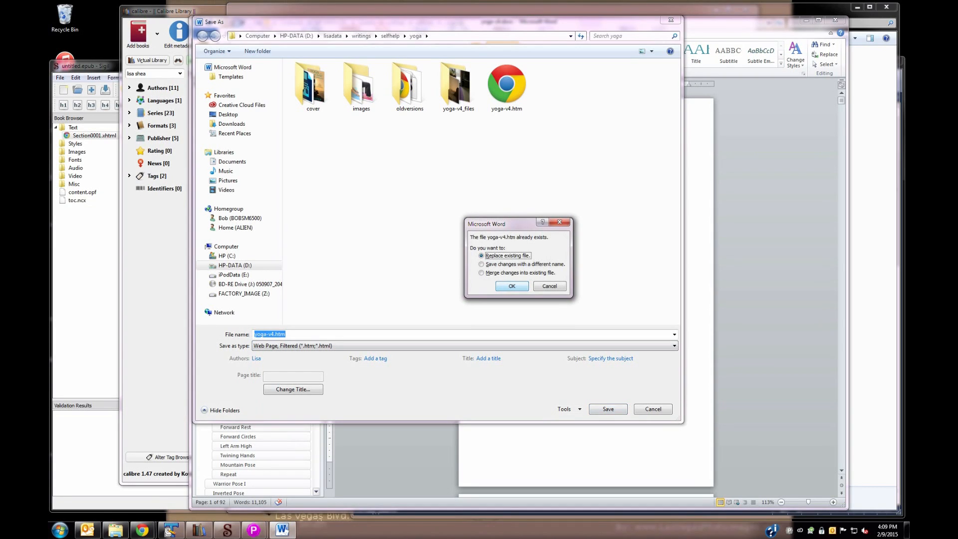
{"action": "left_click", "coordinate": [512, 286]}
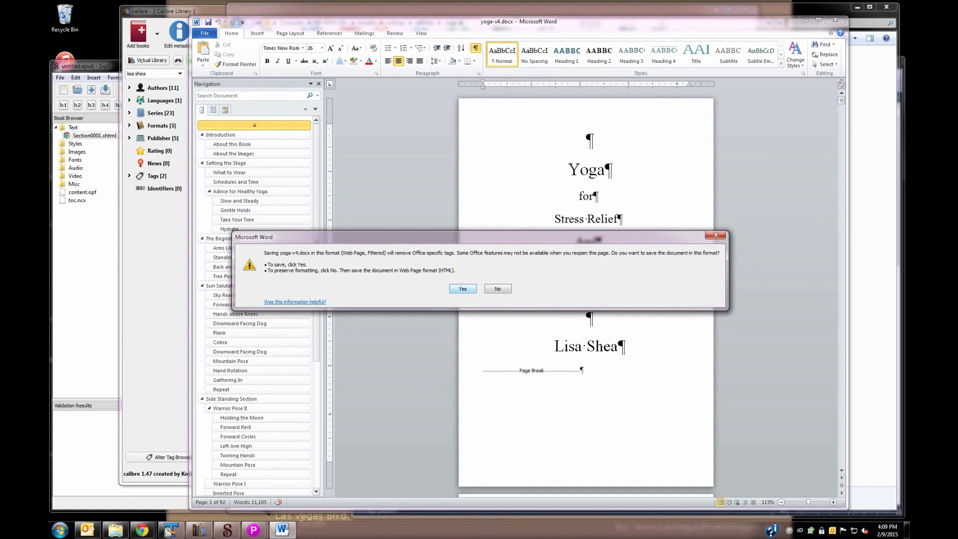
{"action": "left_click", "coordinate": [462, 289]}
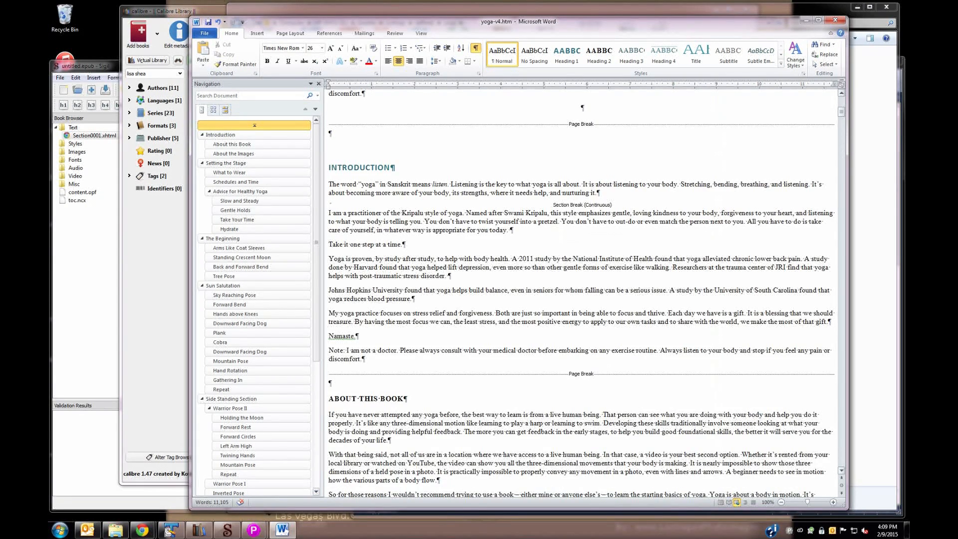
{"action": "scroll", "scroll_direction": "down", "scroll_amount": 3}
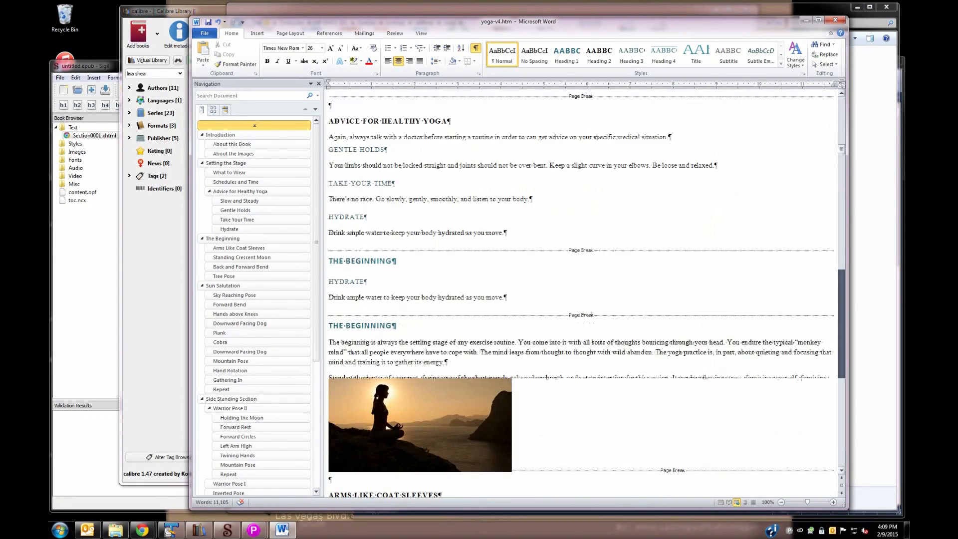
{"action": "scroll", "scroll_direction": "down", "scroll_amount": 3}
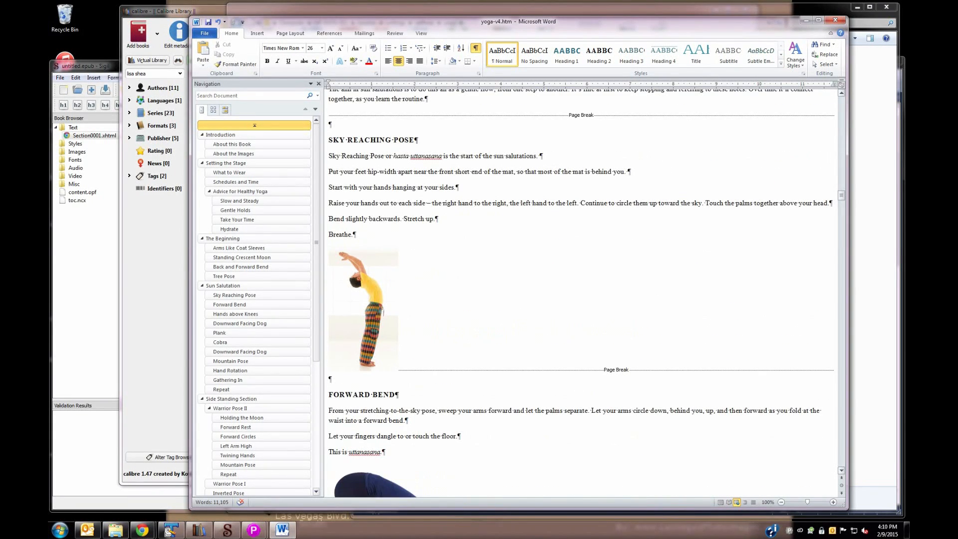
{"action": "scroll", "scroll_direction": "down", "scroll_amount": 3}
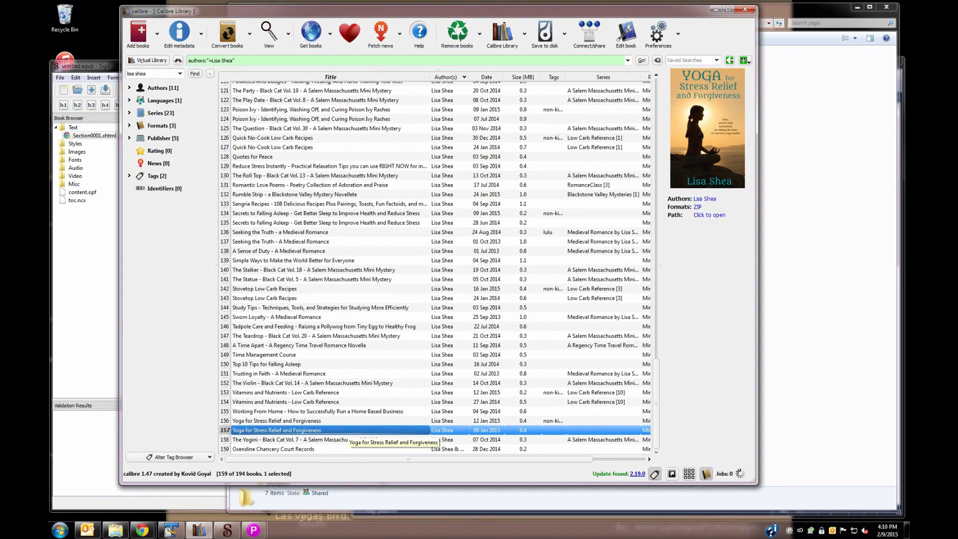
{"action": "mouse_move", "coordinate": [179, 34]}
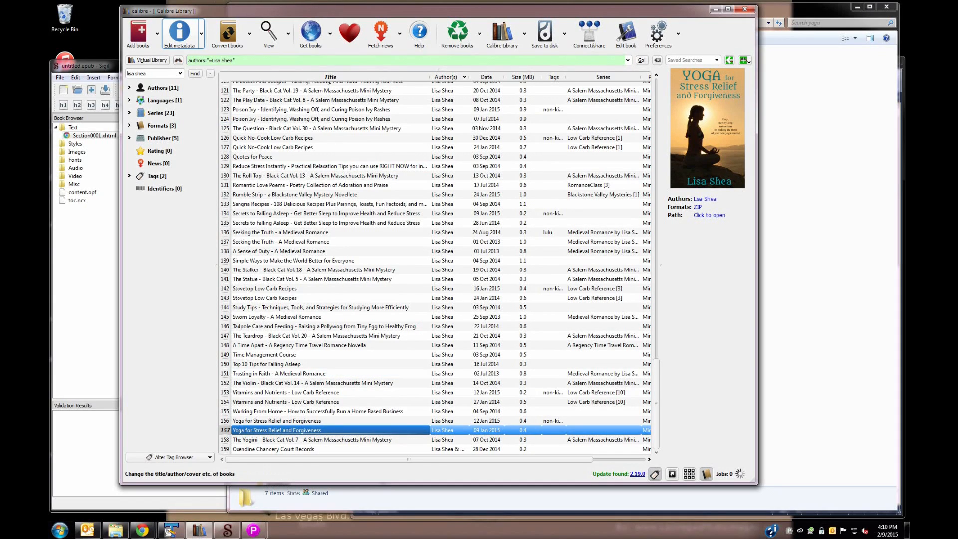
{"action": "left_click", "coordinate": [179, 35]}
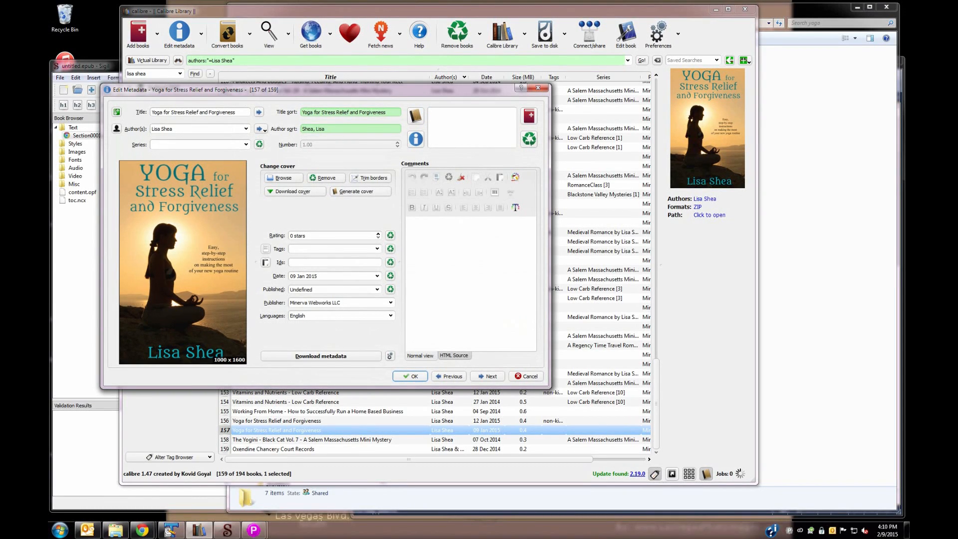
{"action": "left_click", "coordinate": [282, 178]}
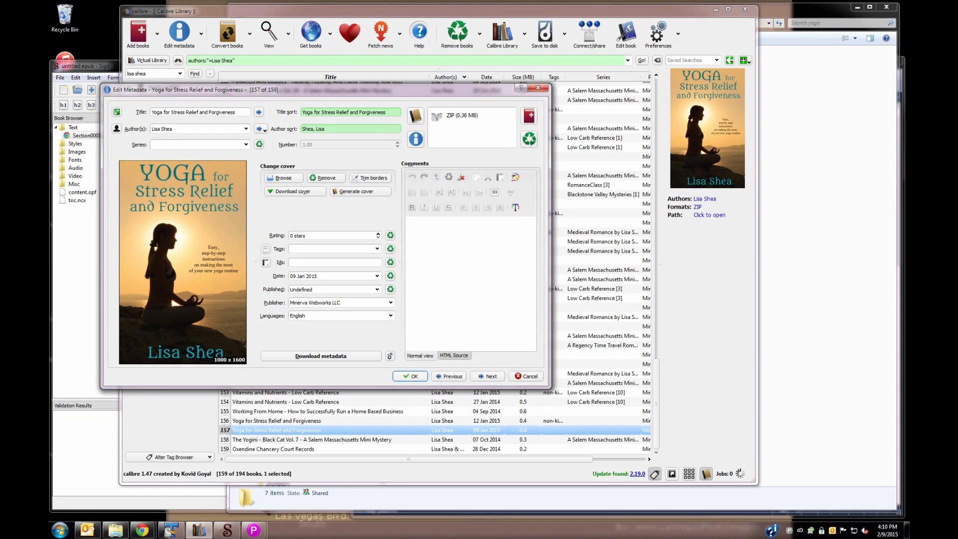
{"action": "left_click", "coordinate": [410, 376]}
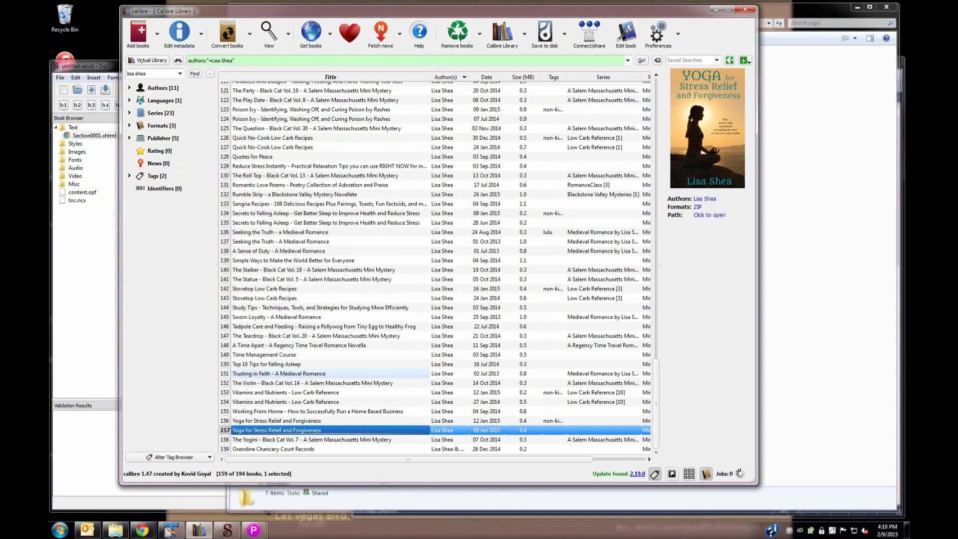
{"action": "mouse_move", "coordinate": [226, 33]}
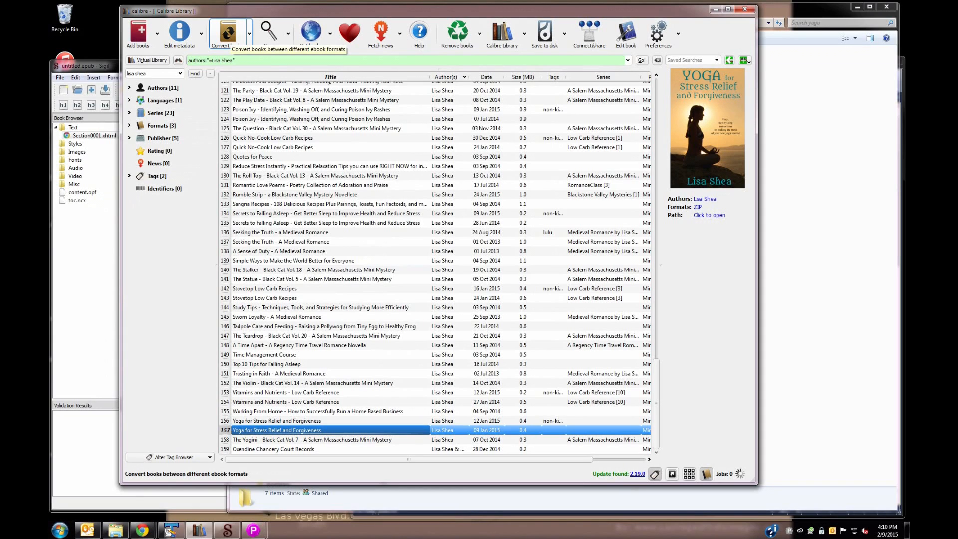
Step: Raise the table-of-contents links limit to 100 and start the ZIP-to-EPUB conversion
{"action": "left_click", "coordinate": [228, 33]}
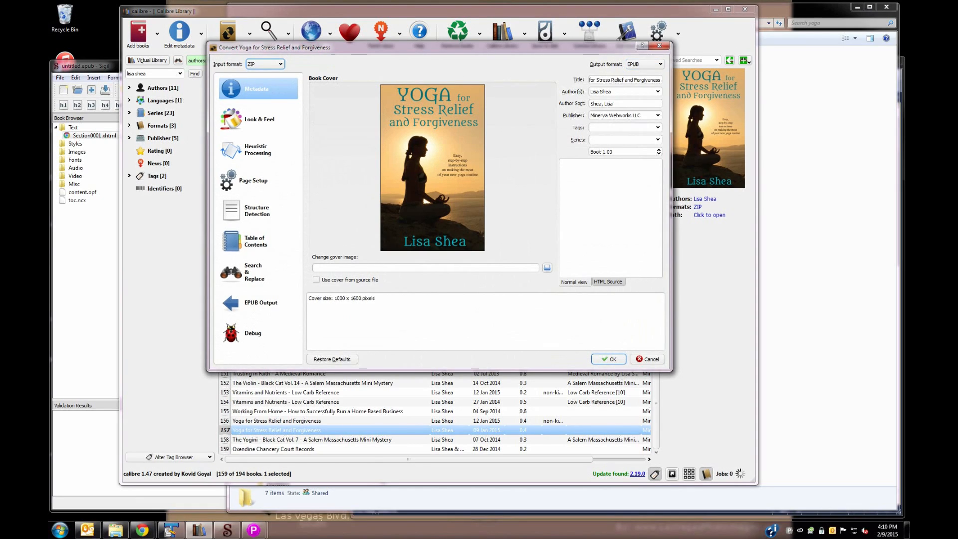
{"action": "left_click", "coordinate": [256, 240]}
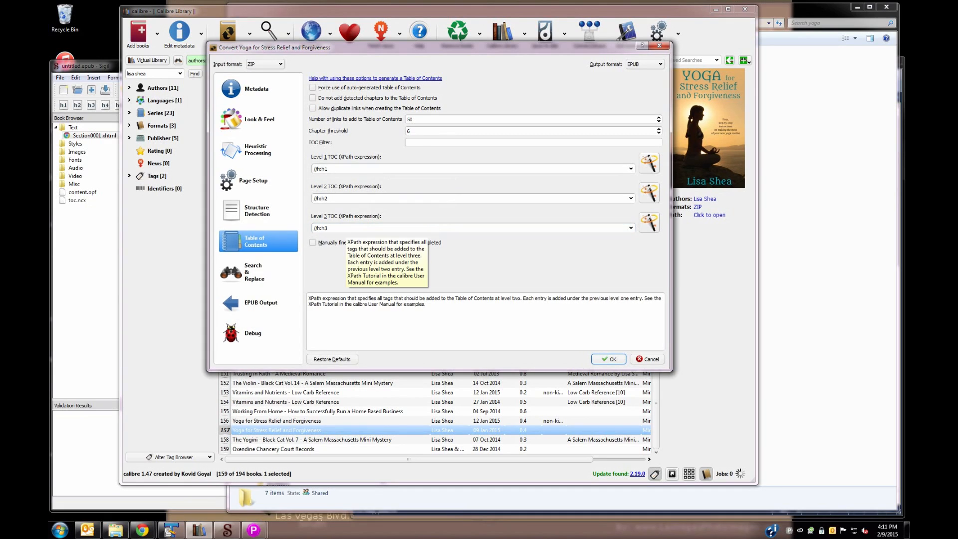
{"action": "left_click", "coordinate": [532, 119]}
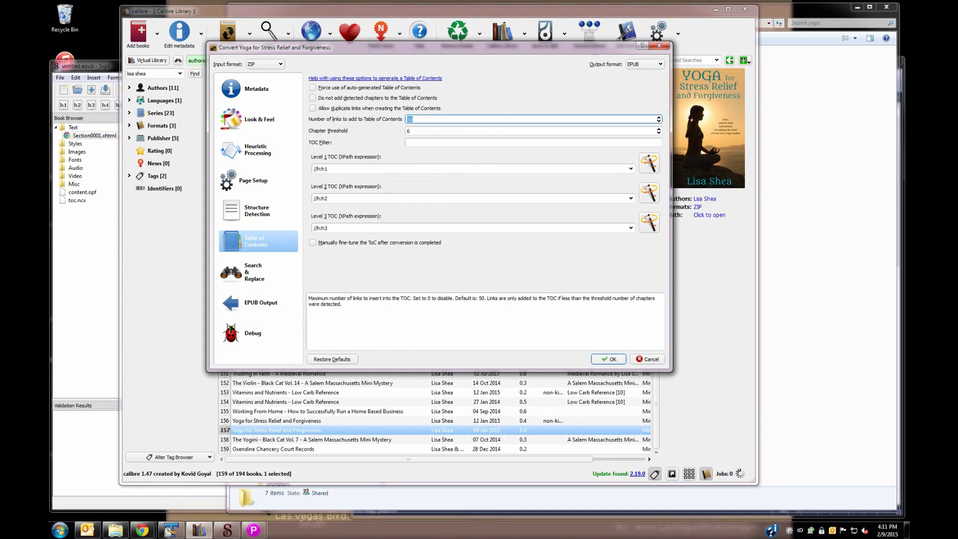
{"action": "type", "text": "100"}
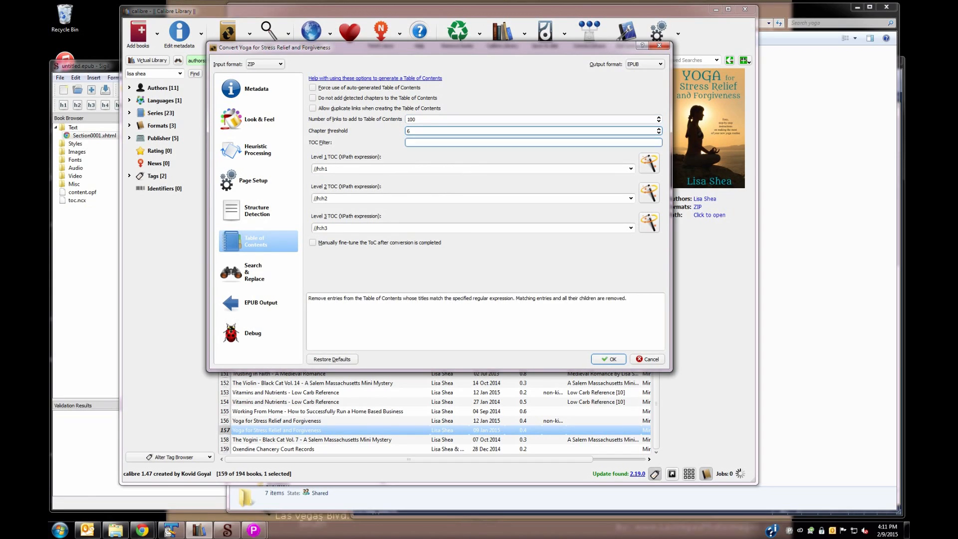
{"action": "mouse_move", "coordinate": [470, 169]}
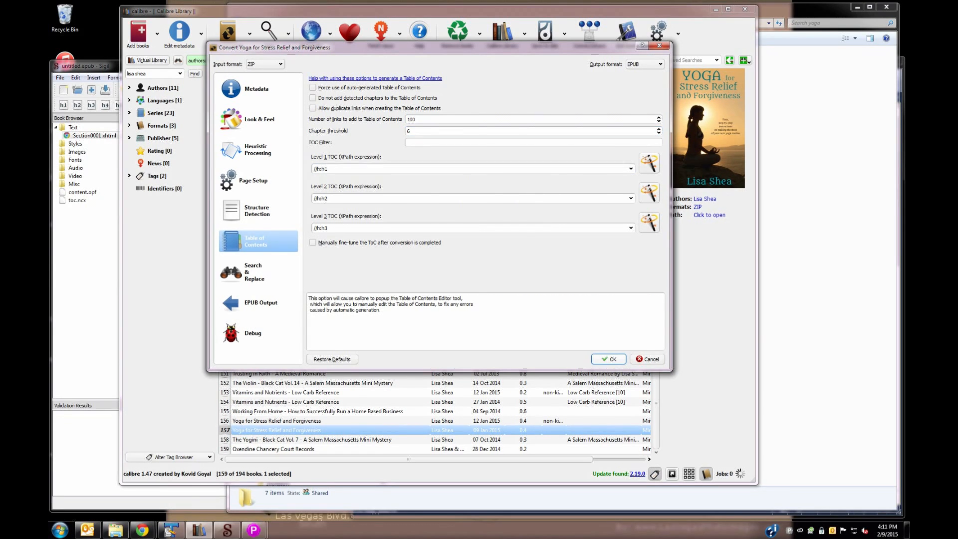
{"action": "left_click", "coordinate": [608, 360]}
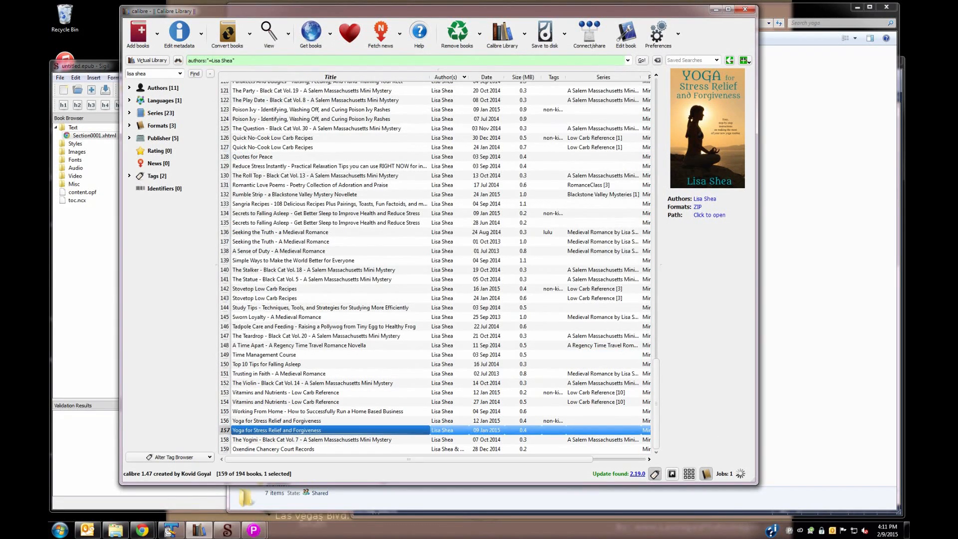
{"action": "mouse_move", "coordinate": [740, 474]}
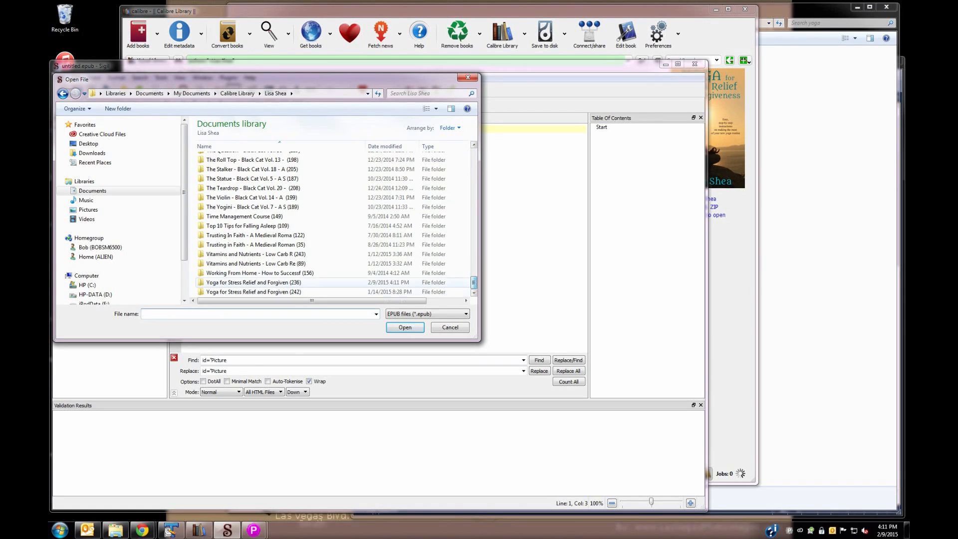
Step: Open the newest Yoga for Stress Relief EPUB, validate it, and jump to the first error
{"action": "left_click", "coordinate": [253, 281]}
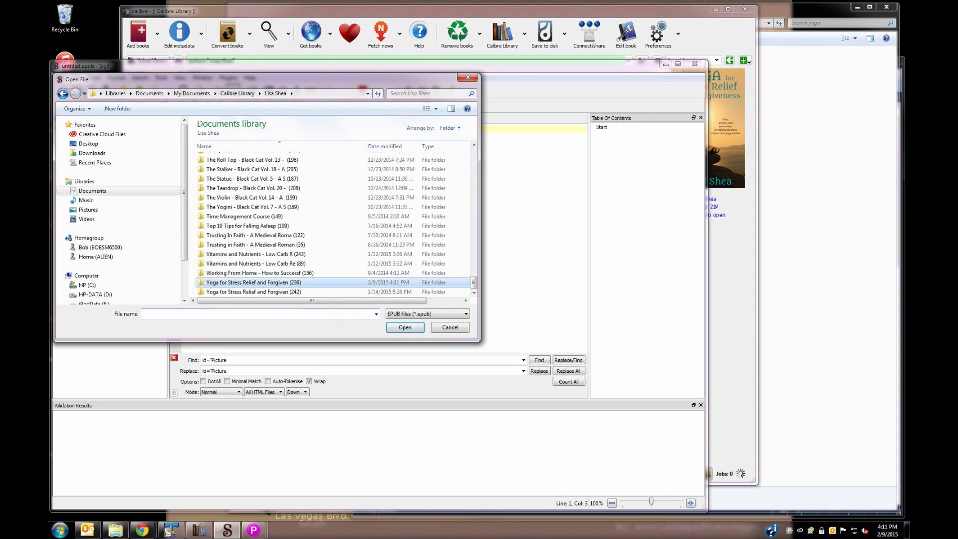
{"action": "double_click", "coordinate": [253, 283]}
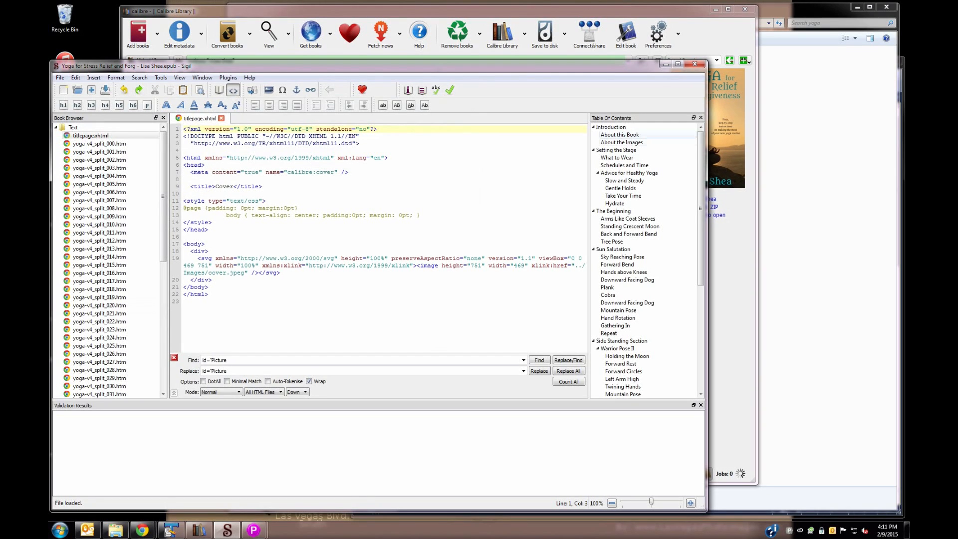
{"action": "left_click", "coordinate": [621, 379]}
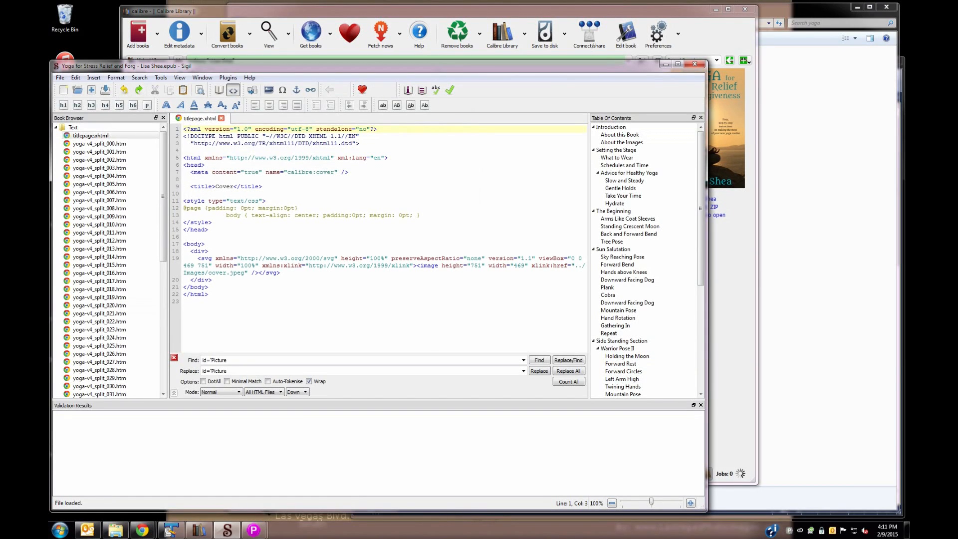
{"action": "double_click", "coordinate": [437, 257]}
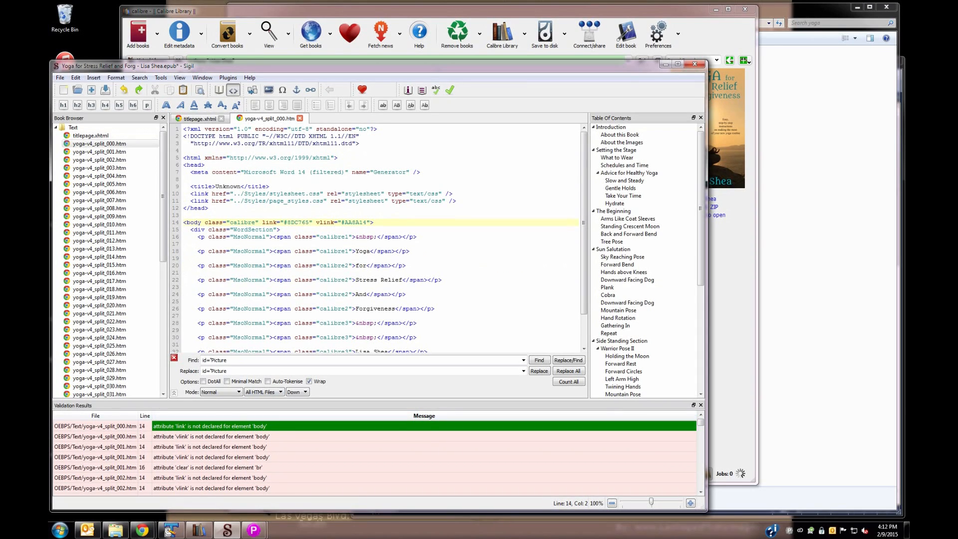
Step: Remove the body link/vlink attributes and every clear="all" attribute across the book
{"action": "left_click_drag", "start_coordinate": [261, 222], "coordinate": [362, 222]}
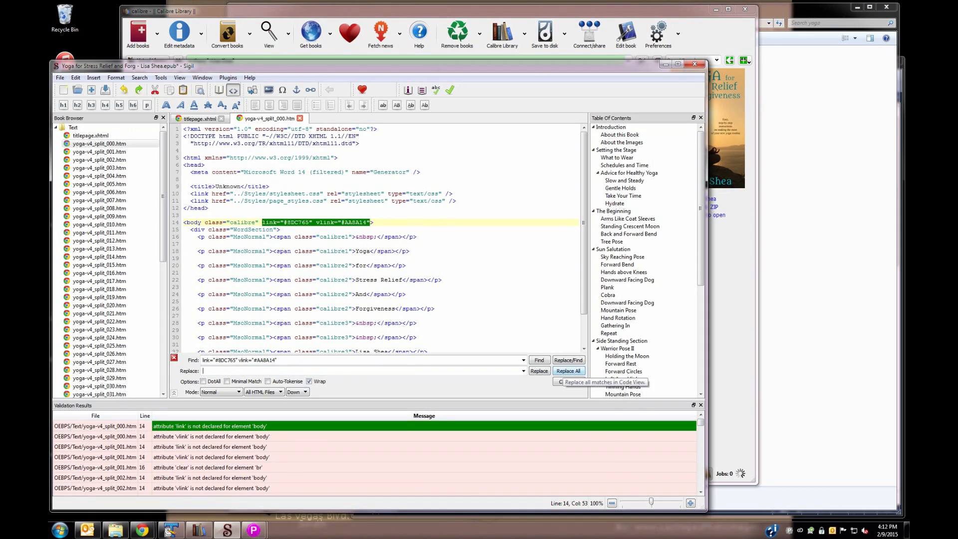
{"action": "left_click", "coordinate": [568, 371]}
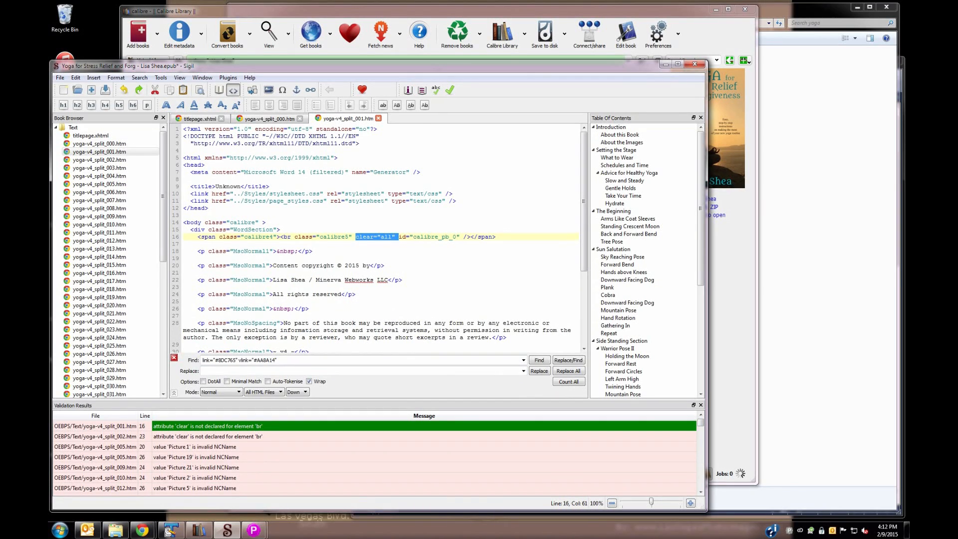
{"action": "triple_click", "coordinate": [245, 359]}
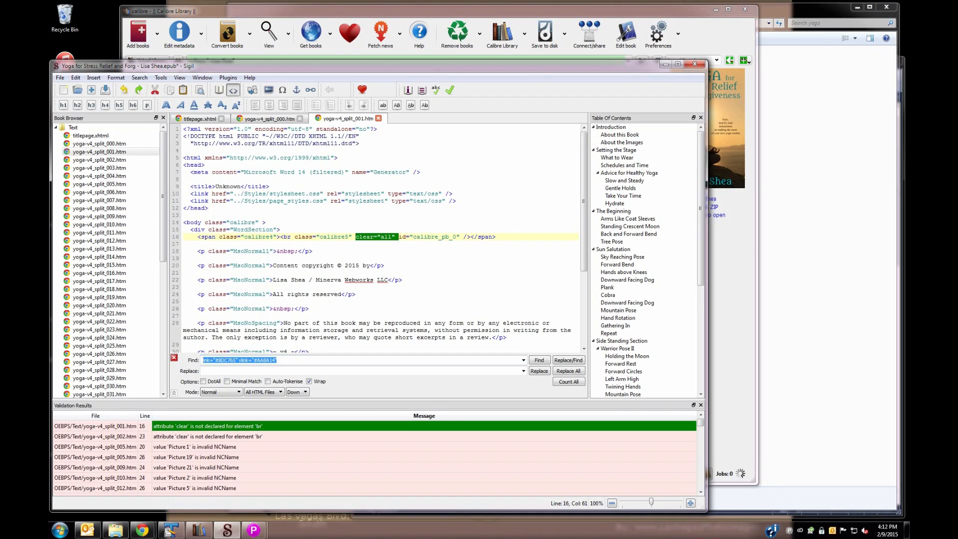
{"action": "type", "text": "clear=\"all\""}
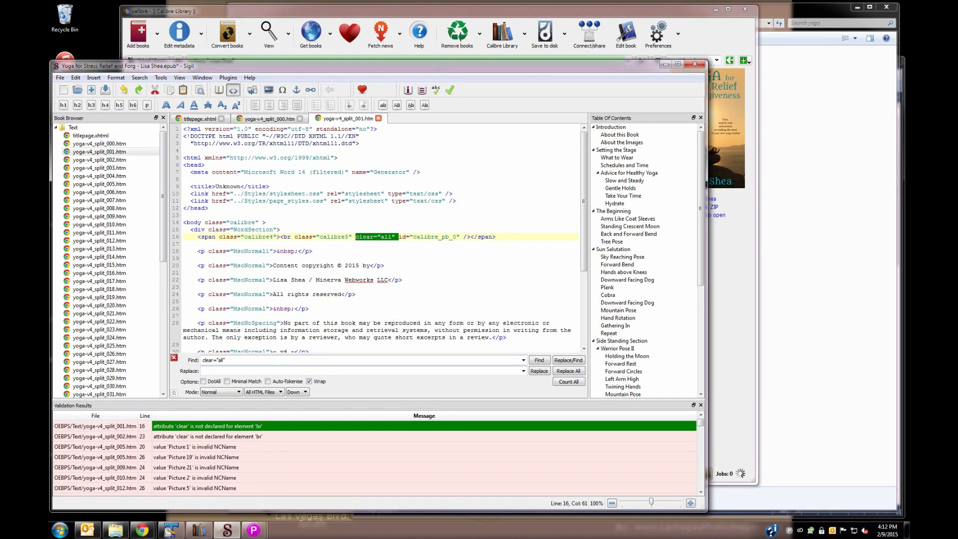
{"action": "left_click", "coordinate": [568, 370]}
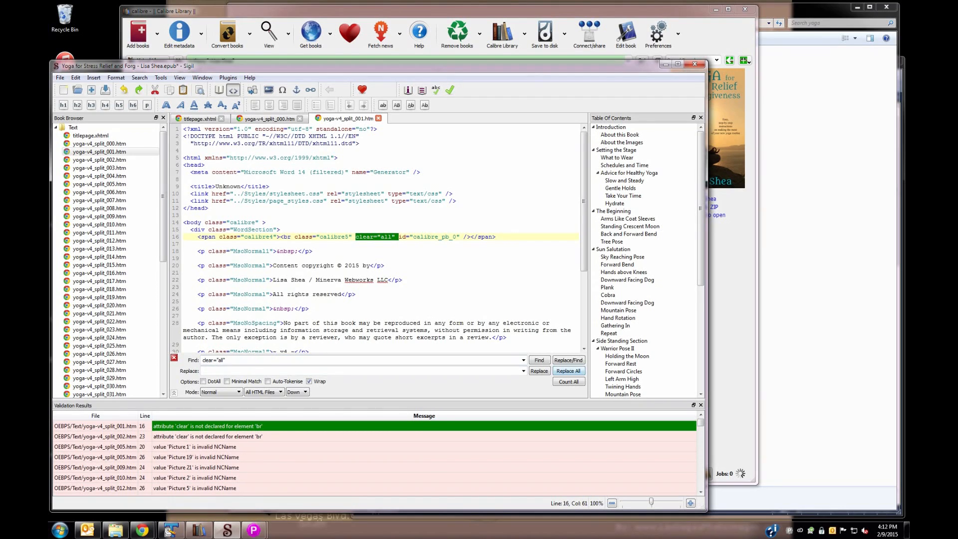
{"action": "left_click", "coordinate": [568, 370]}
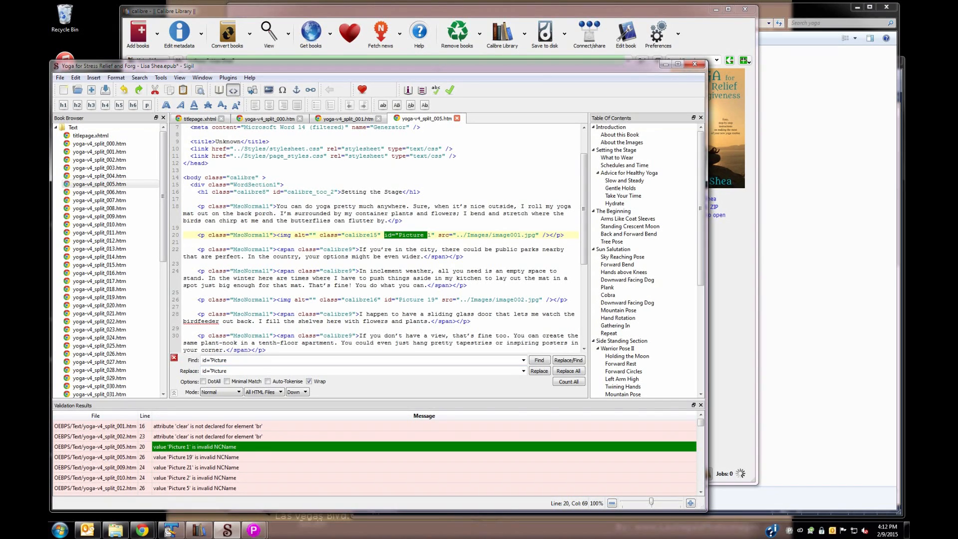
Step: Fix the Picture id errors, strip all border="0" image attributes, and save the EPUB
{"action": "left_click", "coordinate": [568, 371]}
{"action": "type", "text": "border=\"0\""}
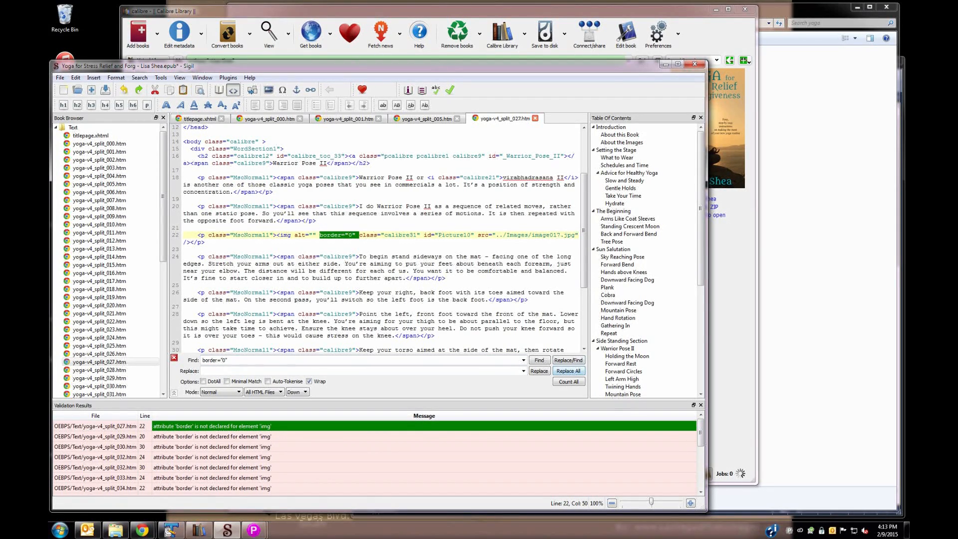
{"action": "left_click", "coordinate": [568, 371]}
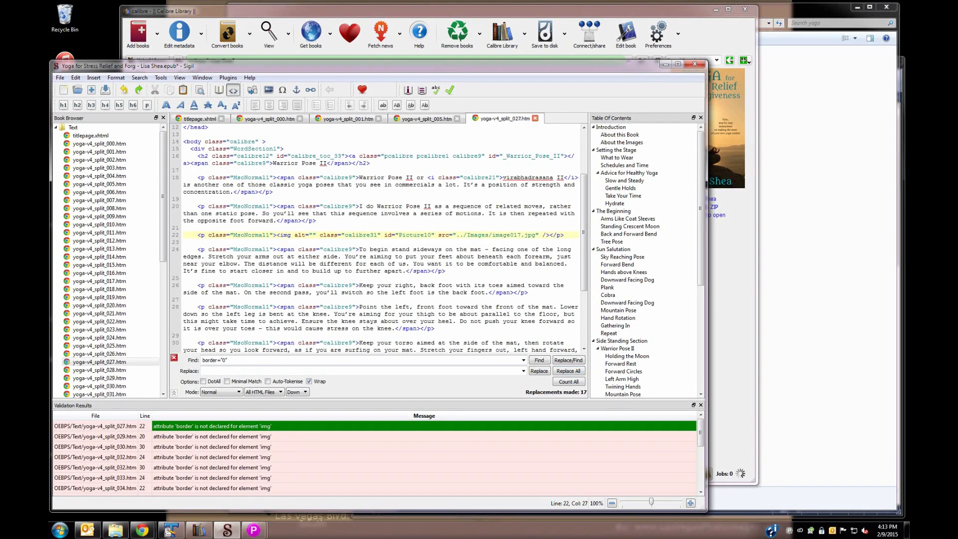
{"action": "left_click", "coordinate": [354, 371]}
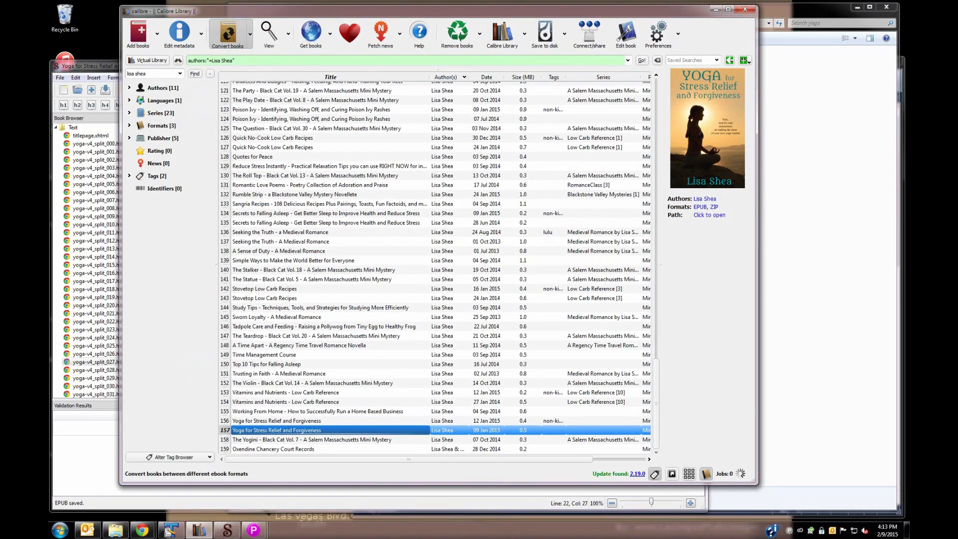
Step: Convert the yoga book with EPUB as input and MOBI as output format
{"action": "left_click", "coordinate": [229, 34]}
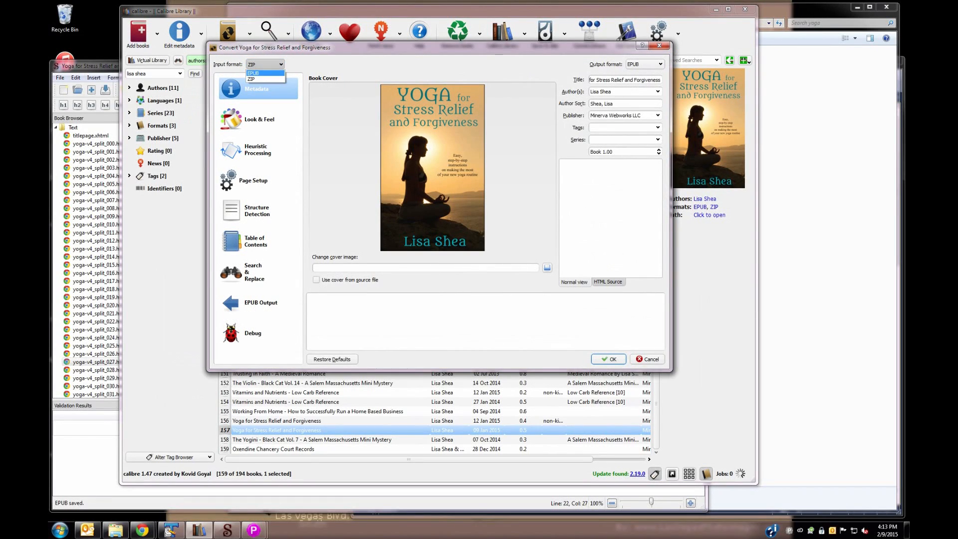
{"action": "left_click", "coordinate": [253, 73]}
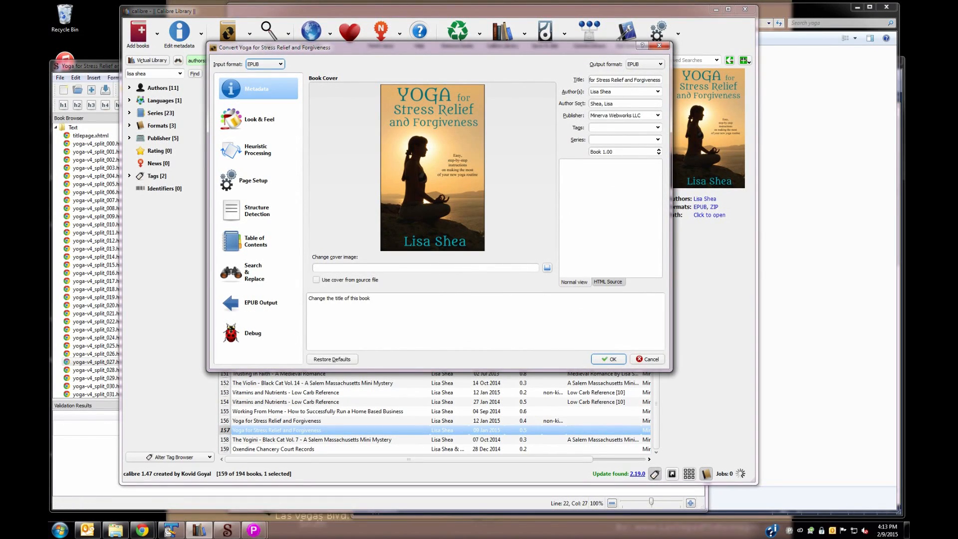
{"action": "left_click", "coordinate": [643, 64]}
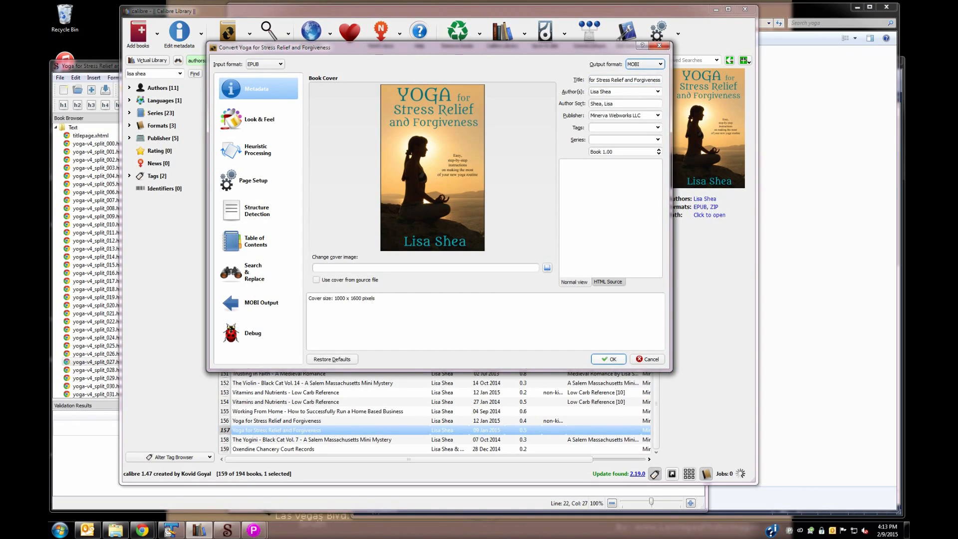
{"action": "left_click", "coordinate": [608, 359]}
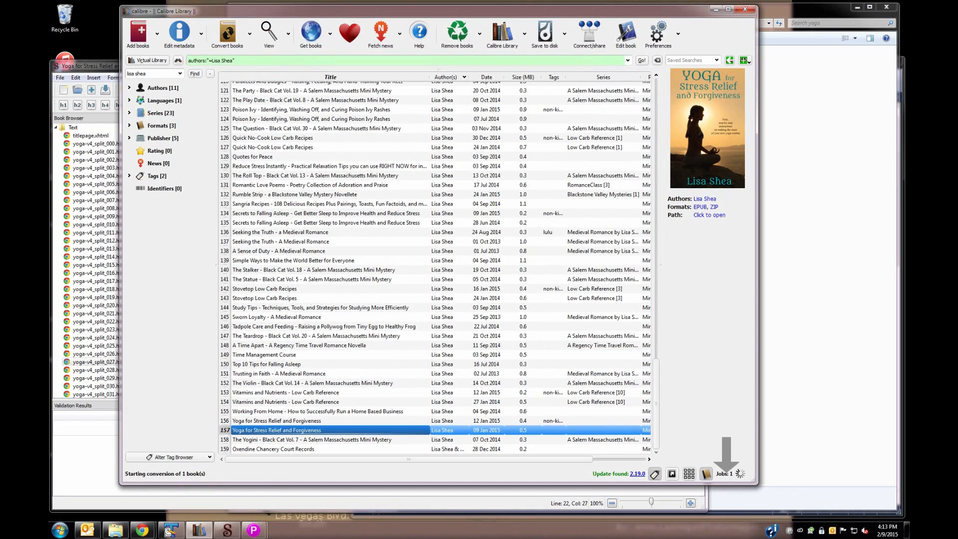